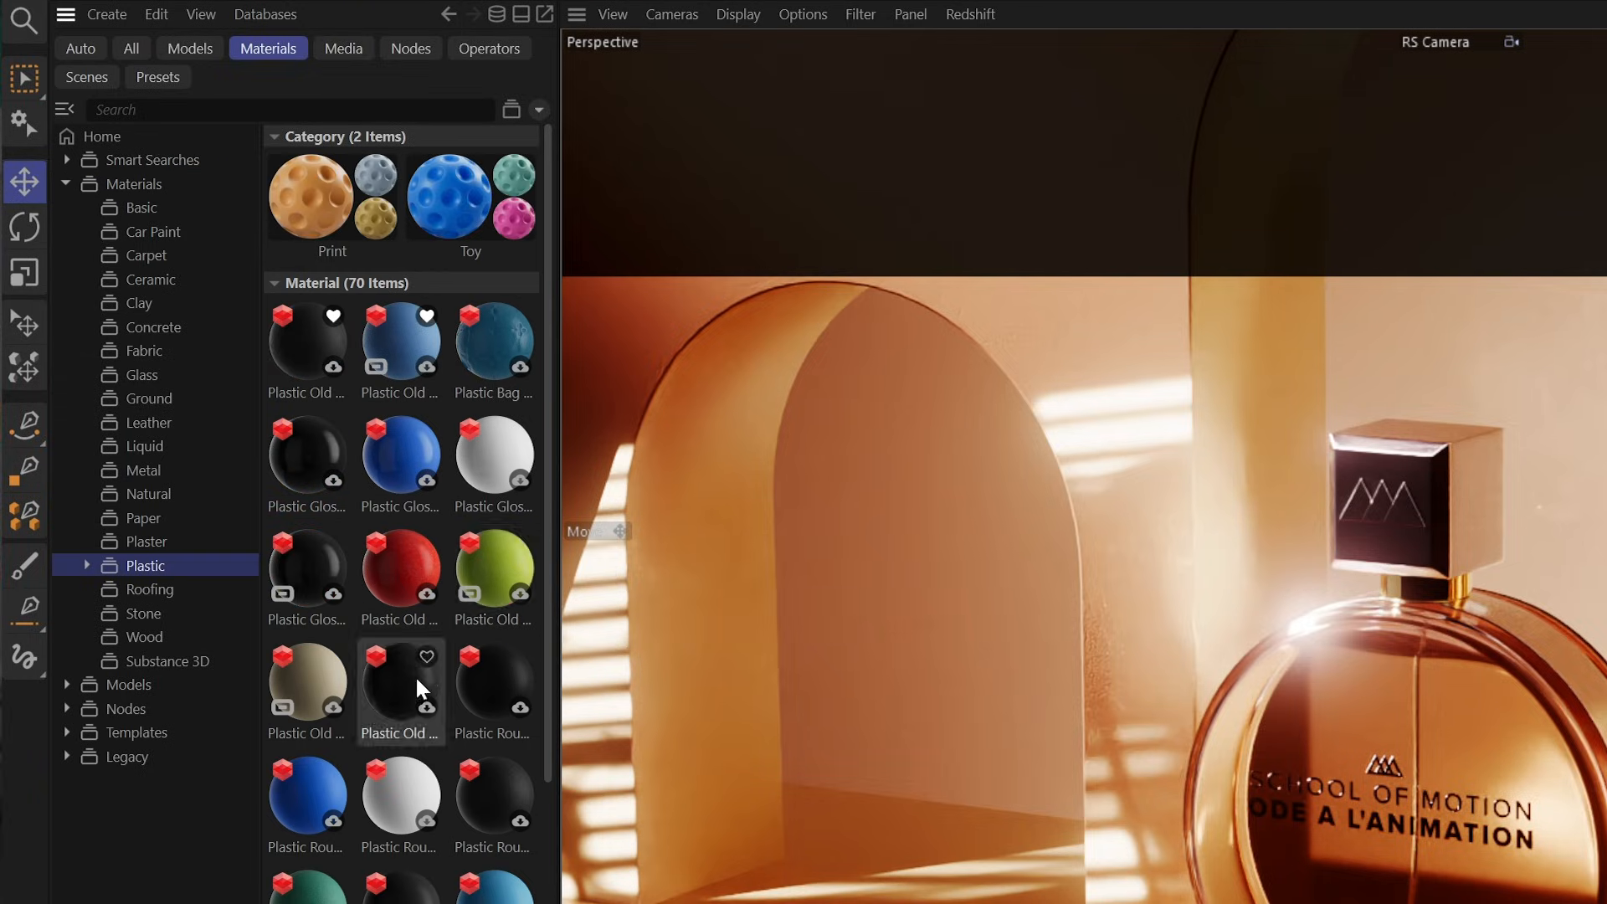
Step: Scroll the Asset Browser and expand Smart Searches to reveal the Favorites collection
{"action": "scroll", "scroll_direction": "down", "scroll_amount": 3}
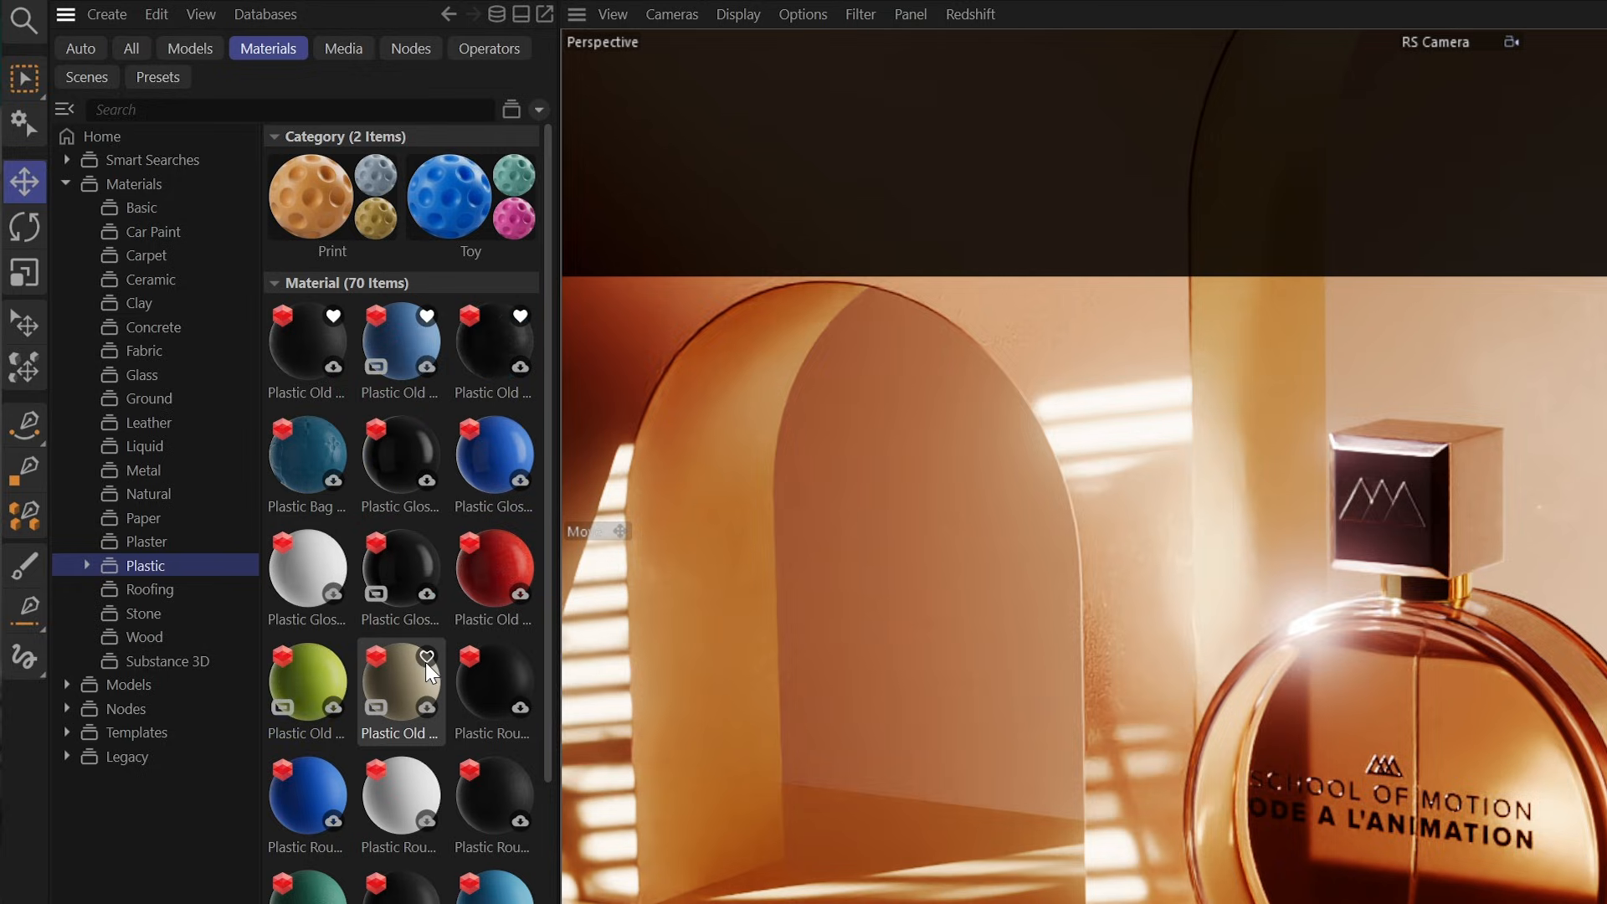
{"action": "left_click", "coordinate": [67, 159]}
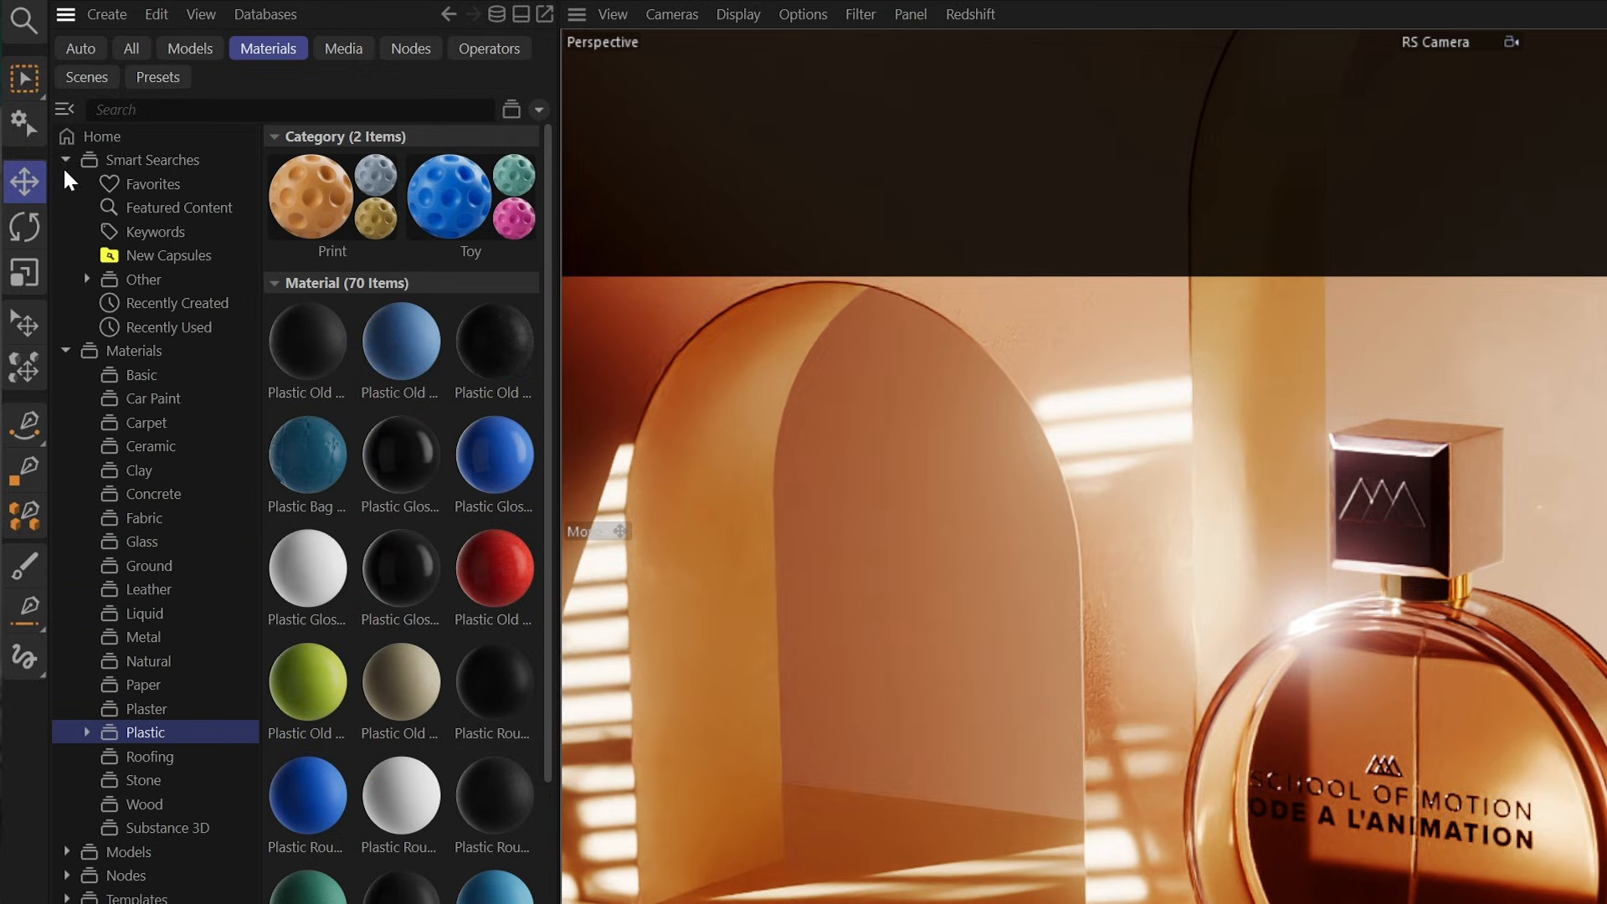